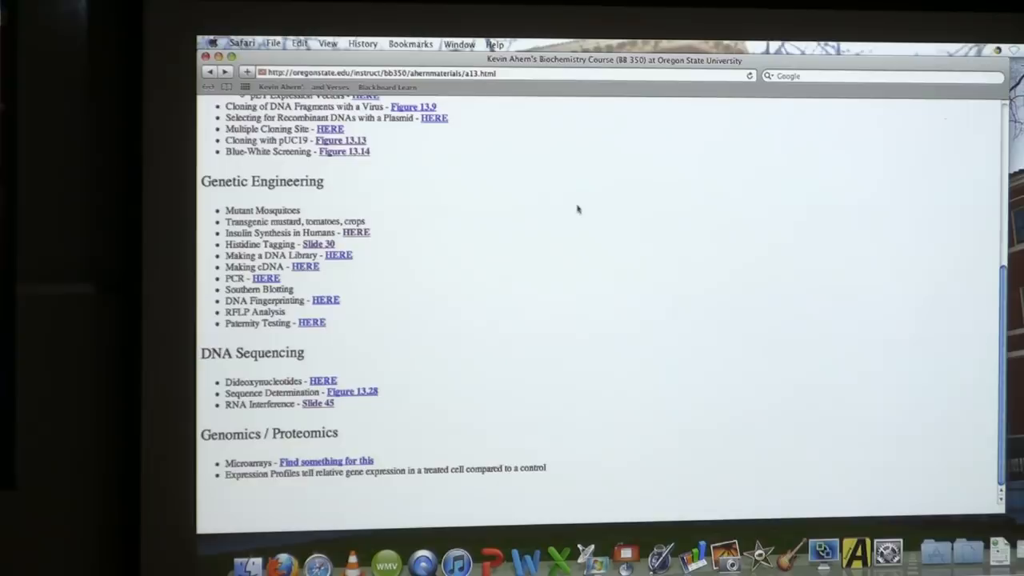
mouse_move(332, 214)
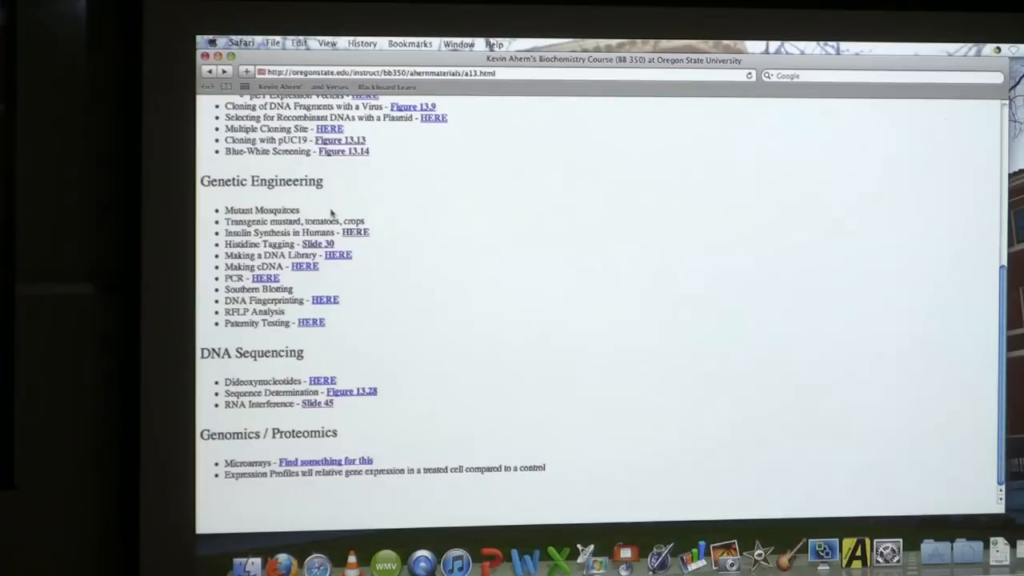
Step: Reach the Genetic Engineering, DNA Sequencing and Genomics topics on the BB 350 outline
click(265, 278)
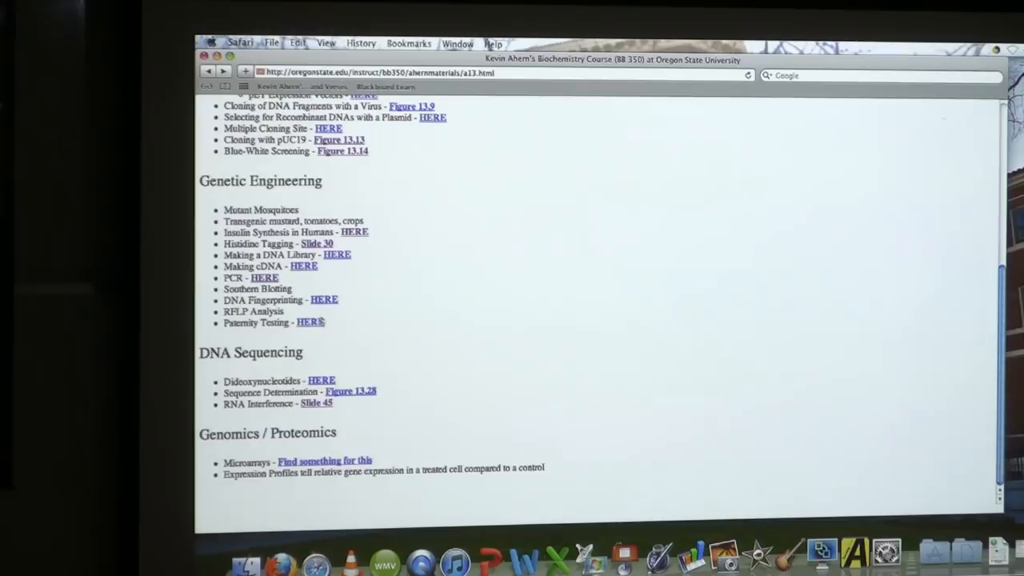
Step: Open the 13p38.jpg paternity testing gel image from the HERE link
click(324, 299)
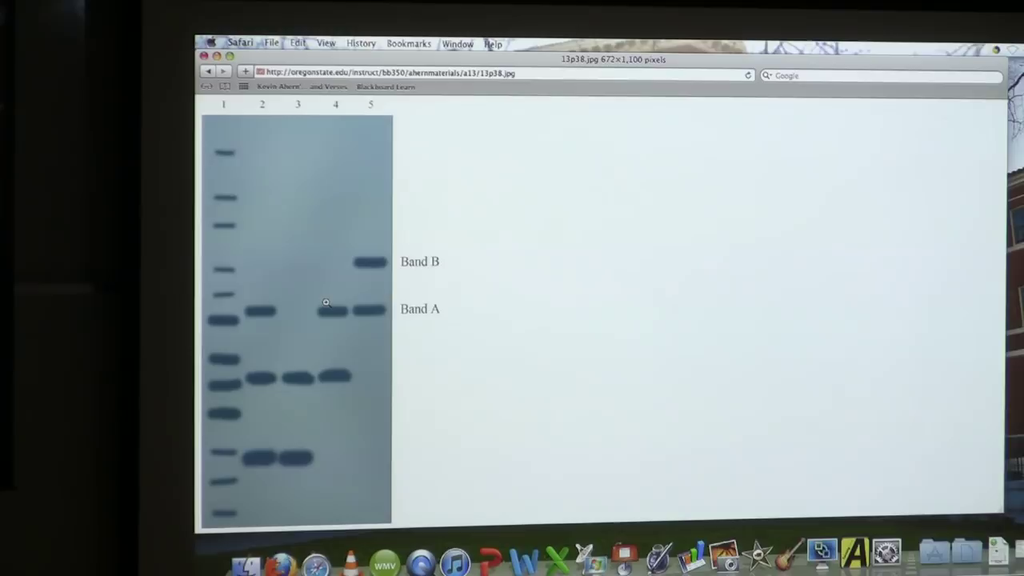
mouse_move(302, 290)
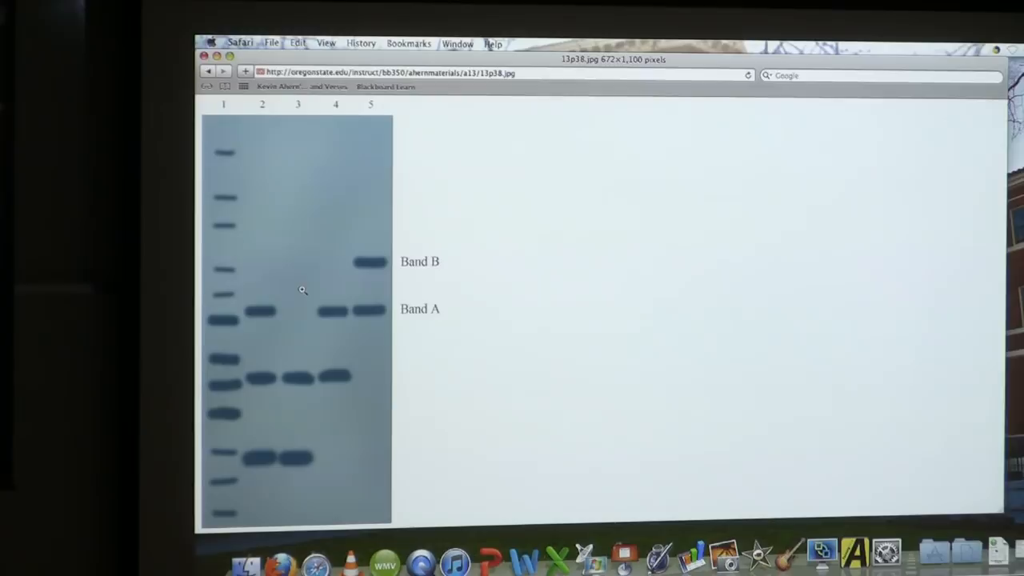
mouse_move(358, 266)
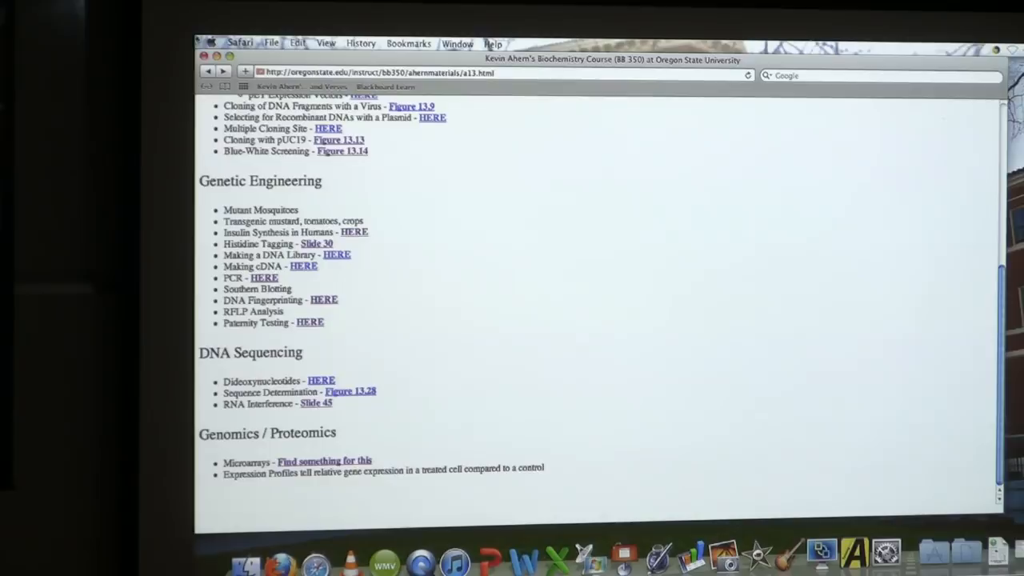
Step: Open Kevin Ahern's 'Student Nightmares' lyrics page on davincipress.com
click(221, 72)
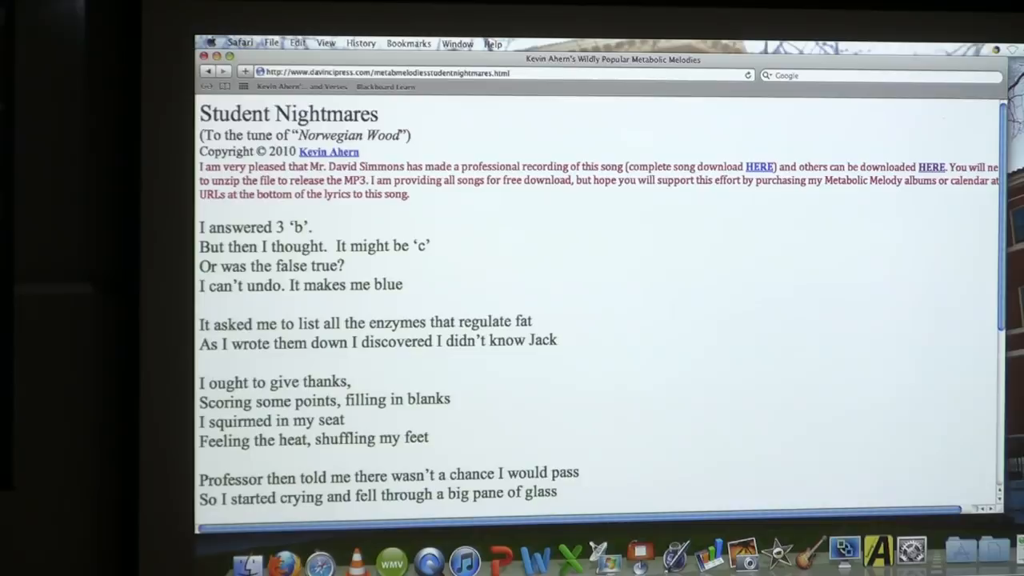
Step: Scroll down to the later verses of the Student Nightmares lyrics
scroll(down, 3)
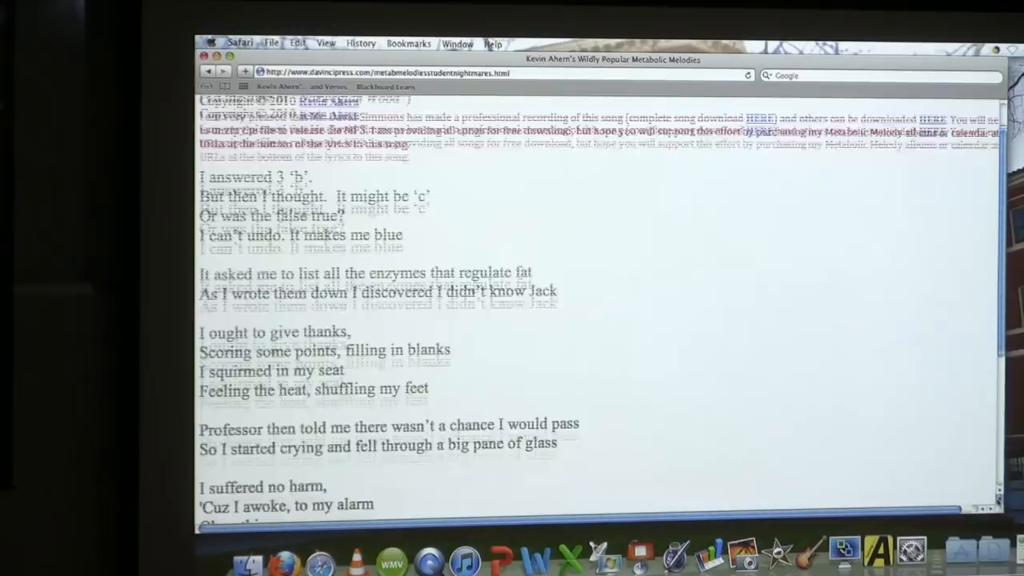
scroll(down, 3)
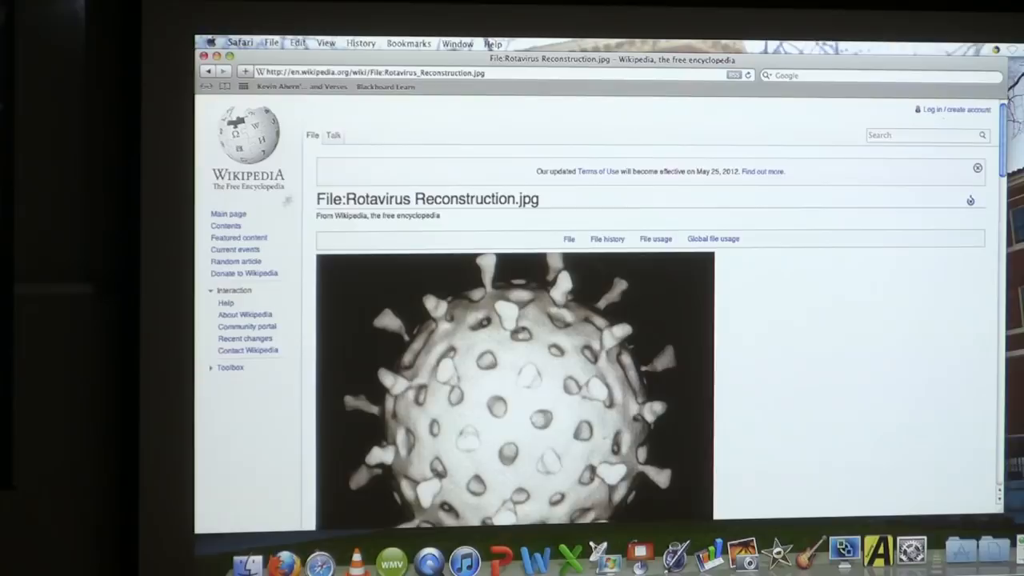
Step: Scroll the File:Rotavirus Reconstruction.jpg Wikipedia page to view the image
scroll(down, 3)
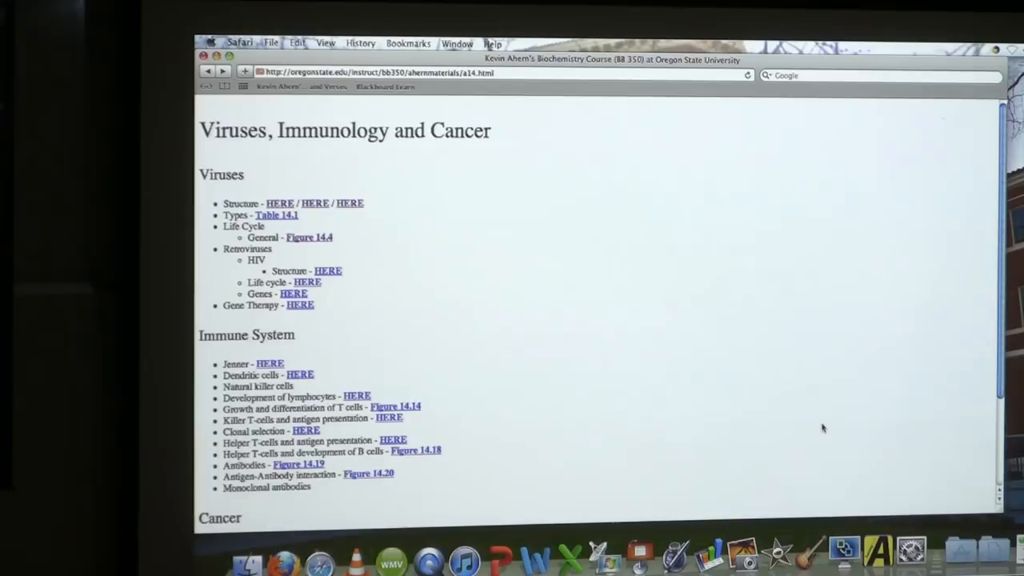
click(328, 270)
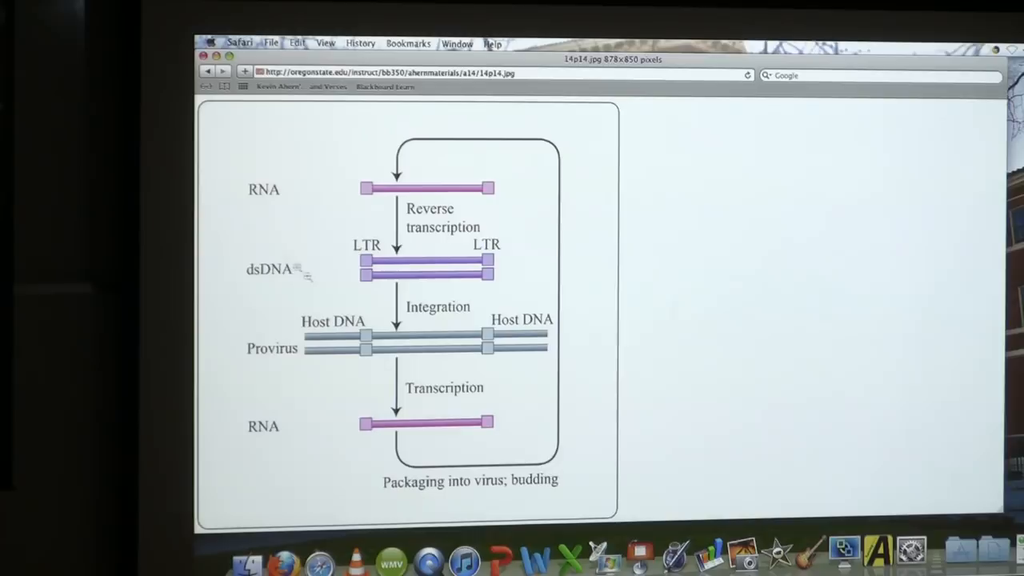
Step: Go back from the 14p14 retrovirus figure to the Viruses, Immunology and Cancer outline
click(207, 71)
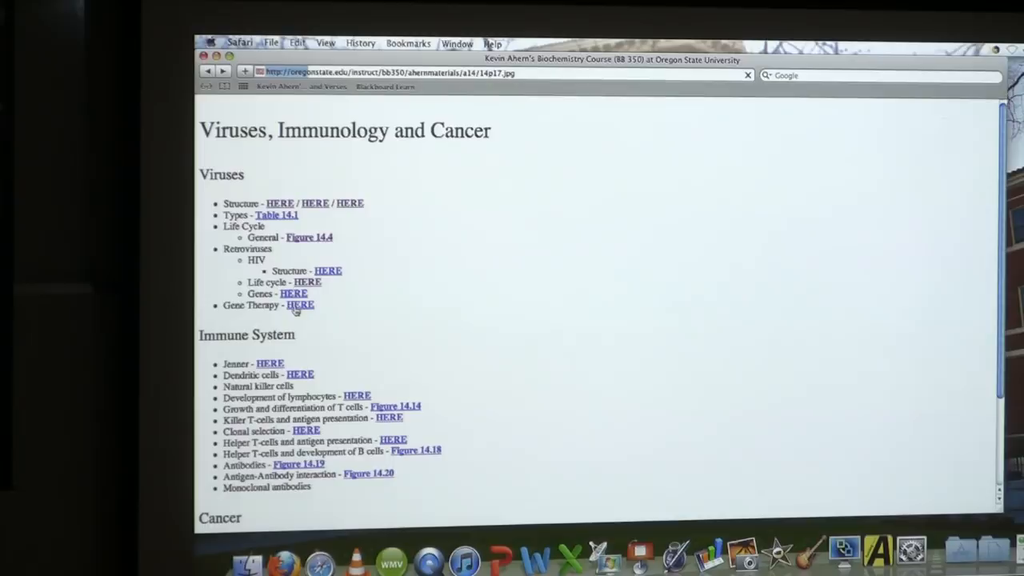
Step: Open the 14p17 Gene Therapy figure of the MMLV retroviral vector
click(300, 305)
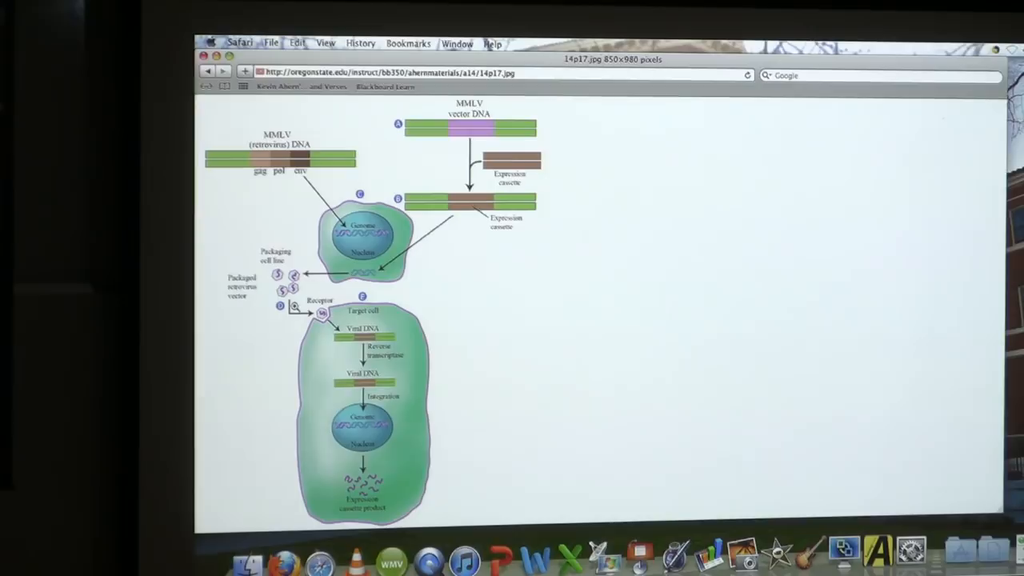